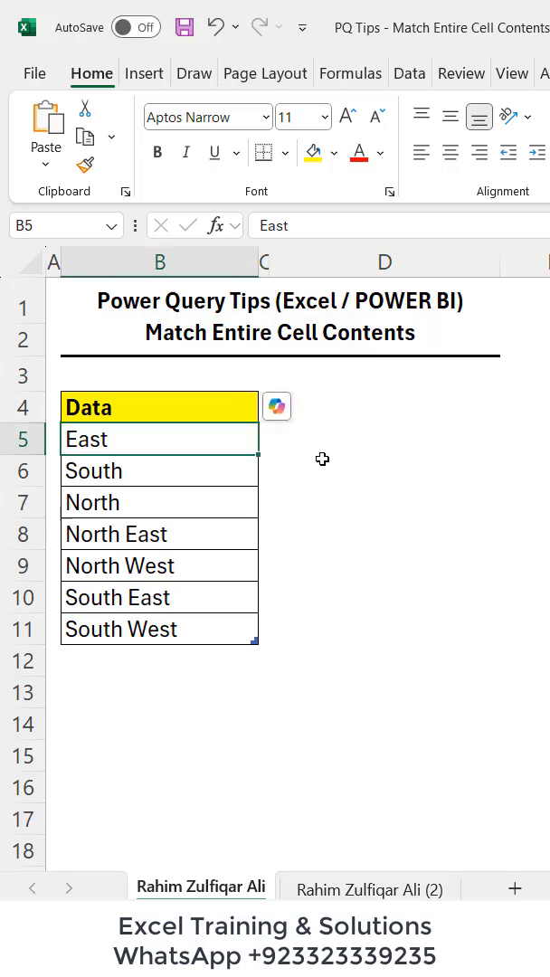
pyautogui.moveTo(198, 526)
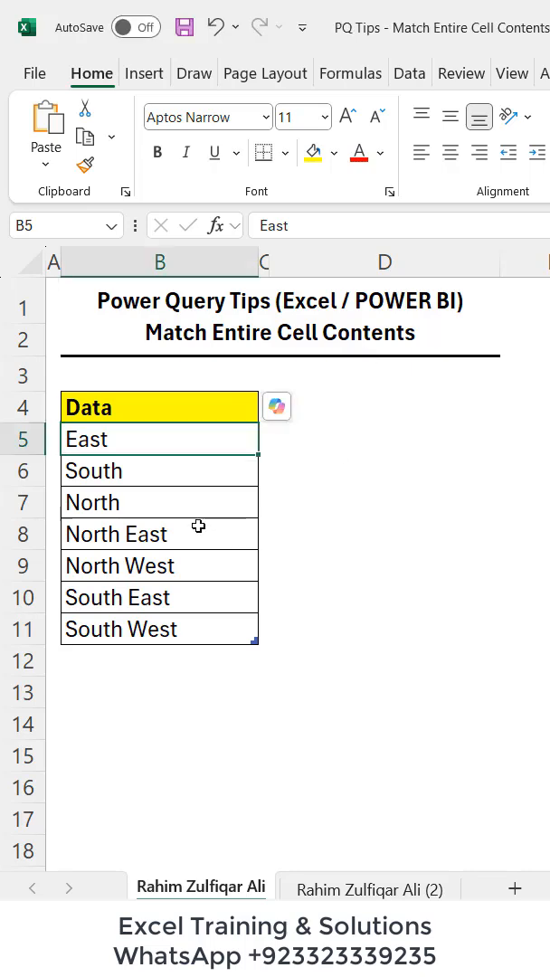
pyautogui.moveTo(166, 470)
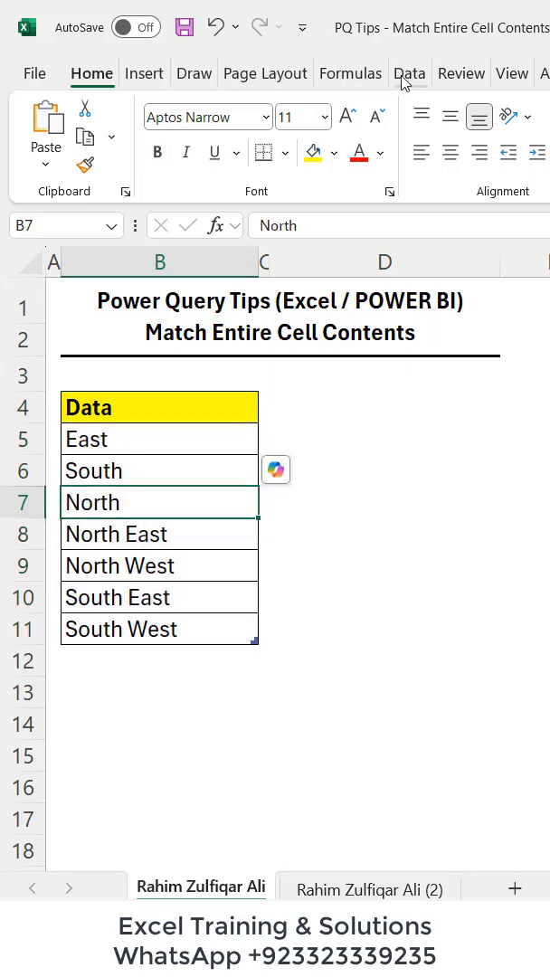
# Load the seven-value region list from the worksheet into Power Query as the query Data.
pyautogui.click(410, 73)
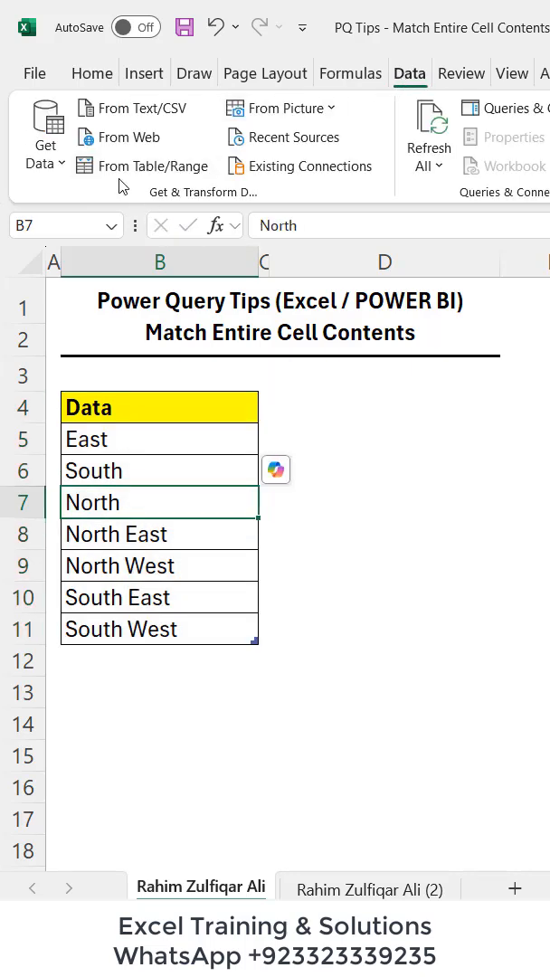
pyautogui.click(150, 165)
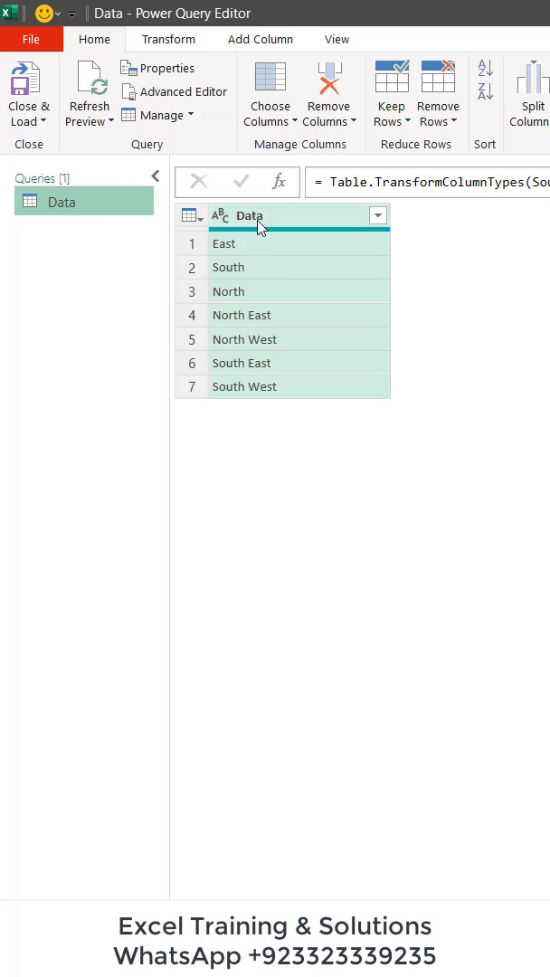
pyautogui.click(168, 39)
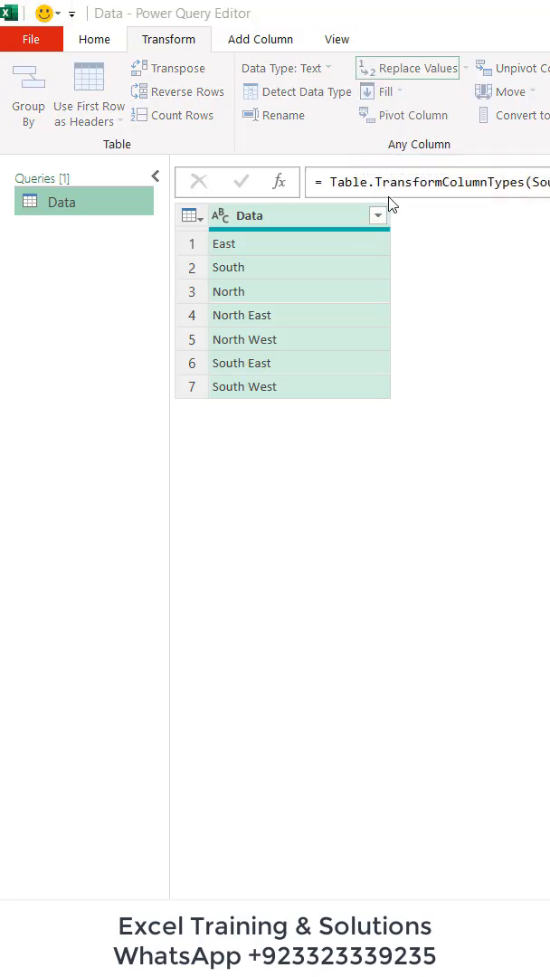
pyautogui.click(414, 68)
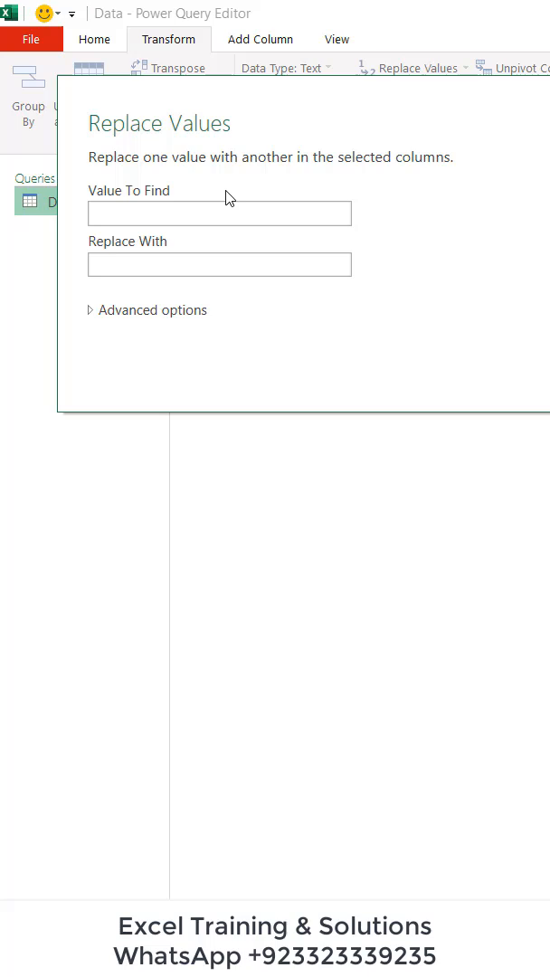
pyautogui.click(219, 212)
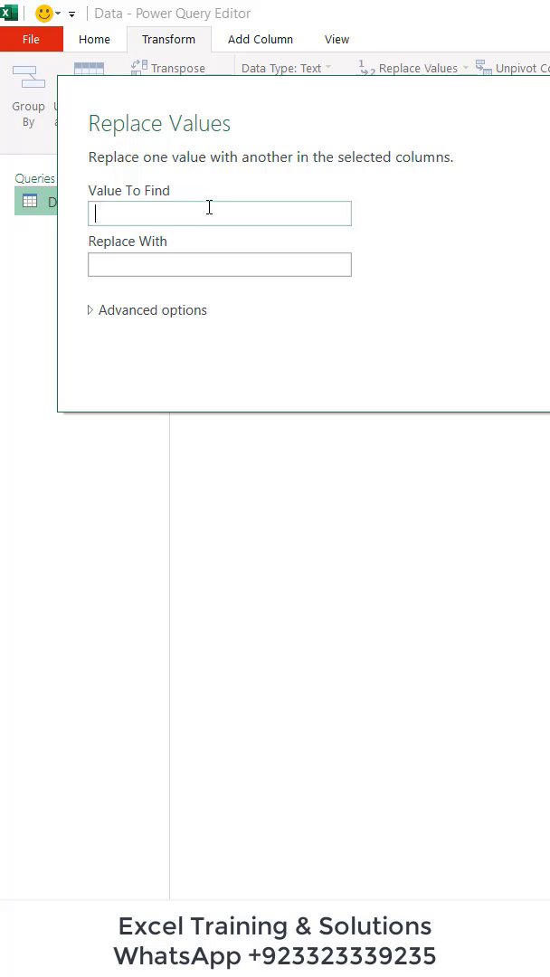
pyautogui.write('North')
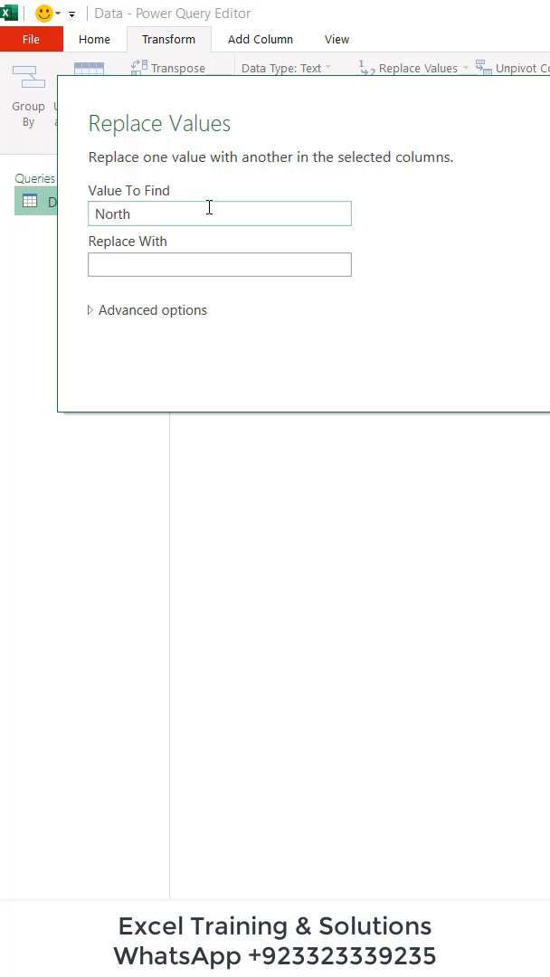
pyautogui.write('We')
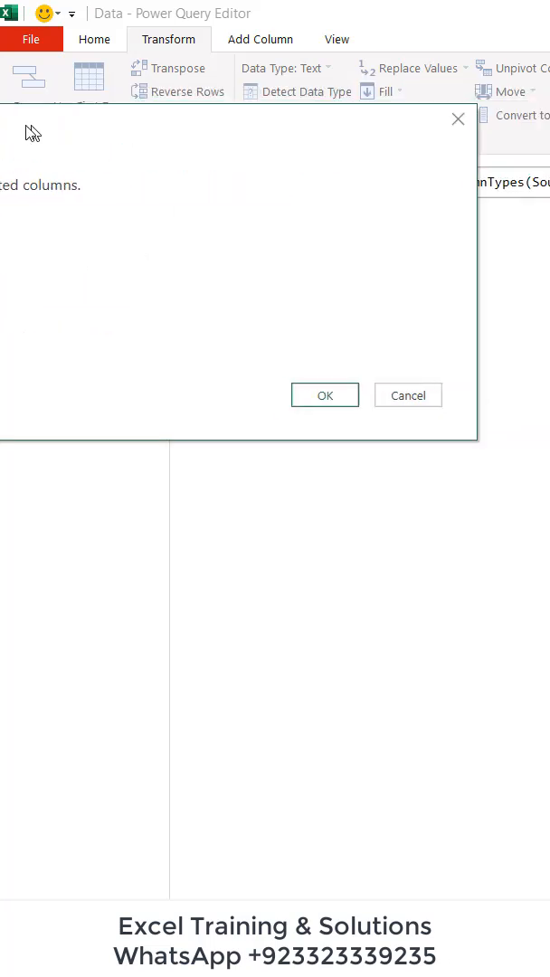
pyautogui.click(324, 394)
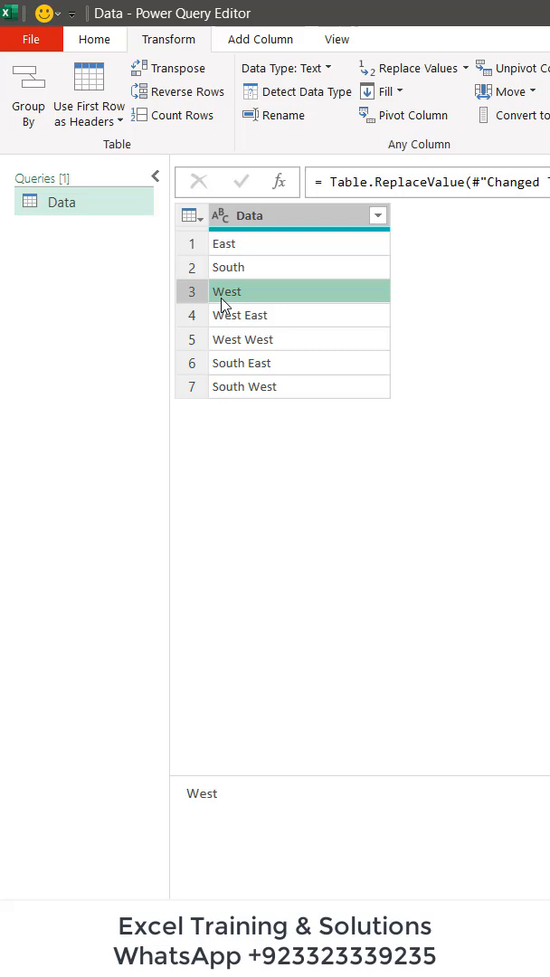
pyautogui.moveTo(235, 333)
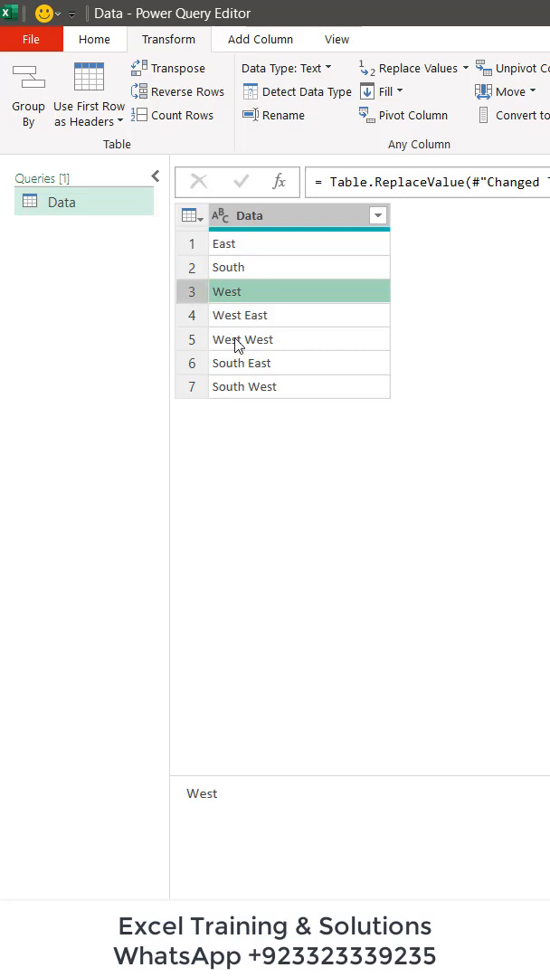
pyautogui.click(241, 338)
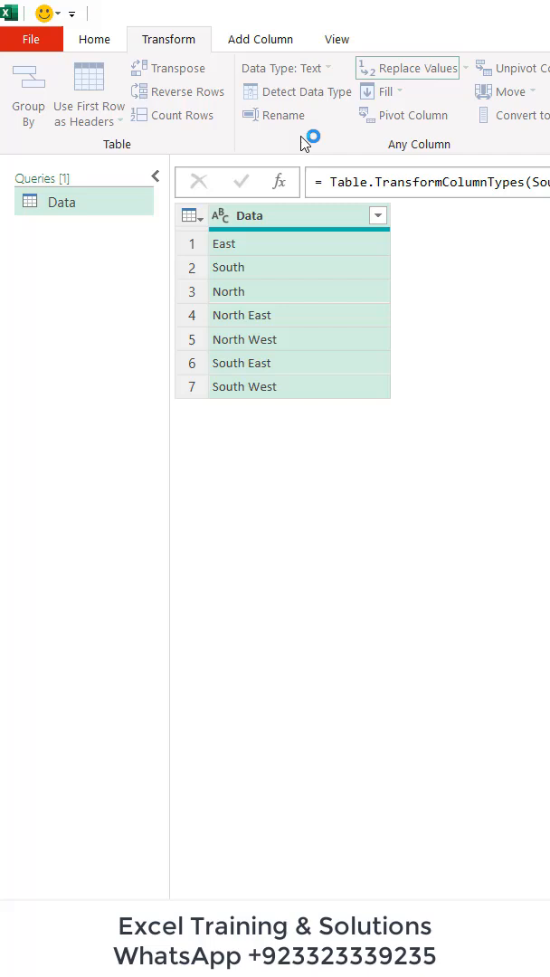
# Replace North with West matching entire cell contents, and confirm North West stays unchanged.
pyautogui.click(405, 67)
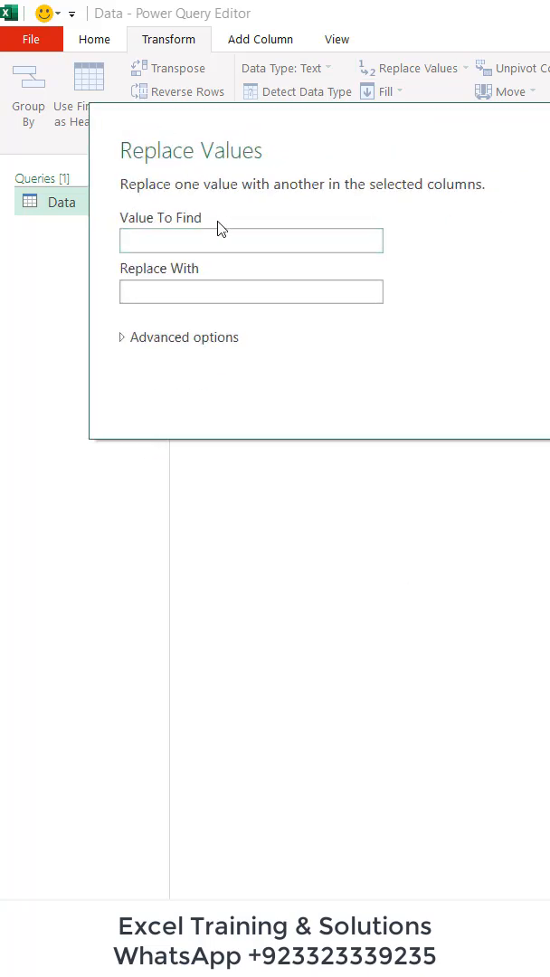
pyautogui.write('N')
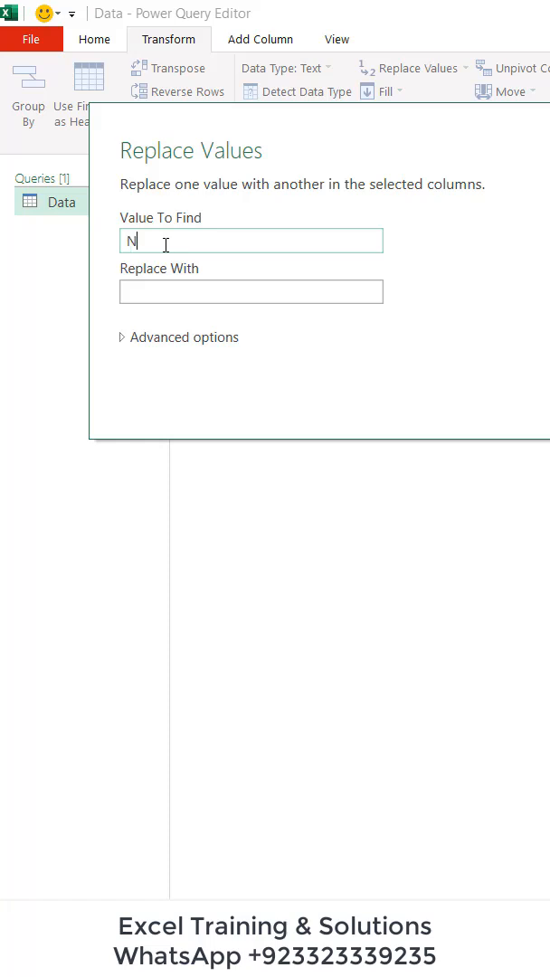
pyautogui.write('West')
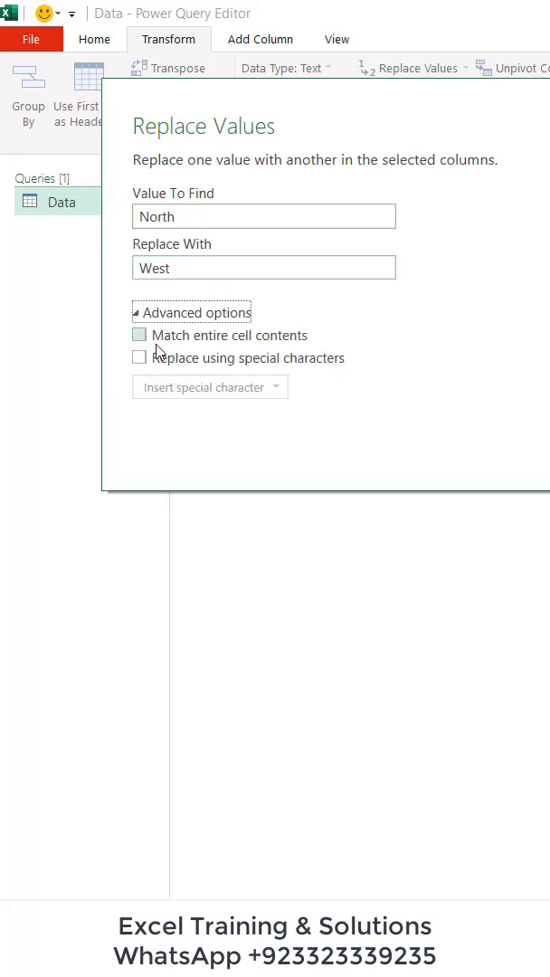
pyautogui.moveTo(206, 347)
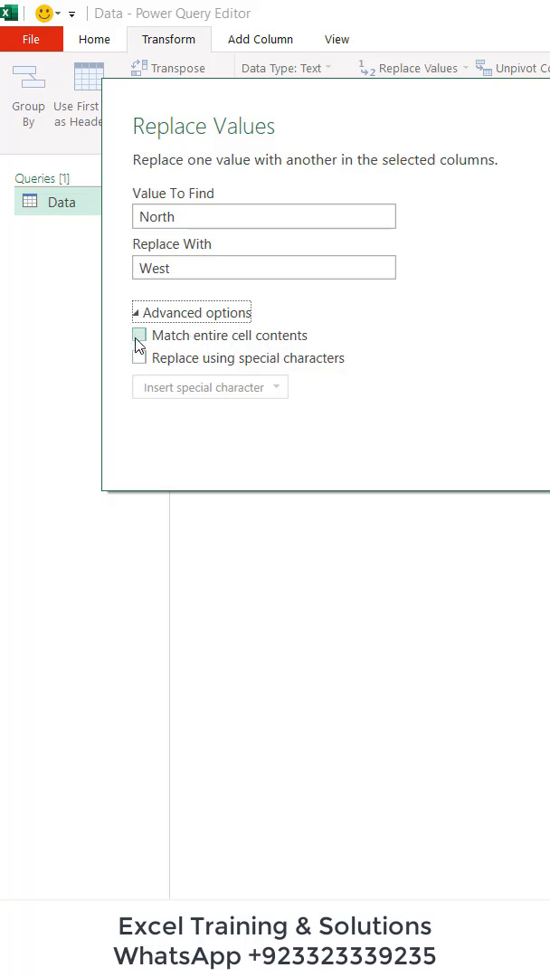
pyautogui.click(139, 336)
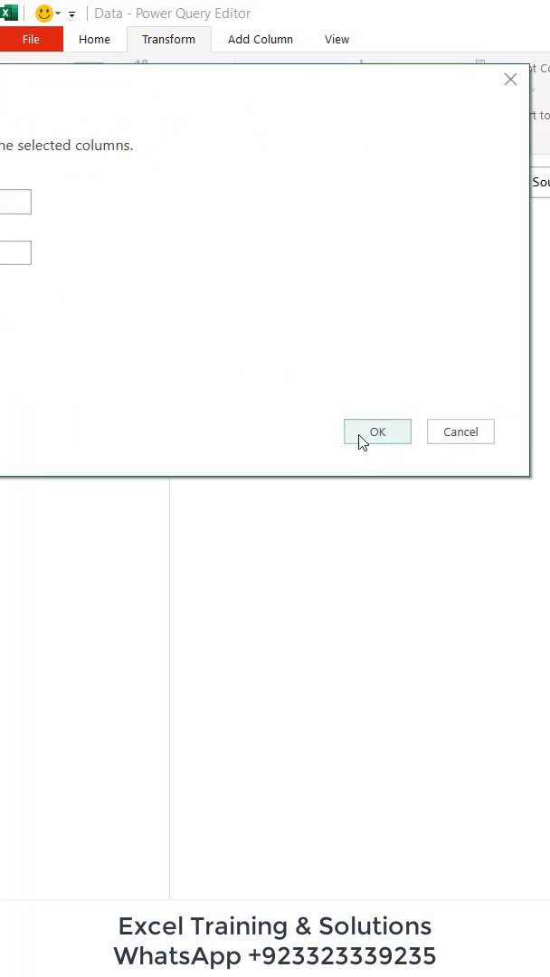
pyautogui.click(377, 431)
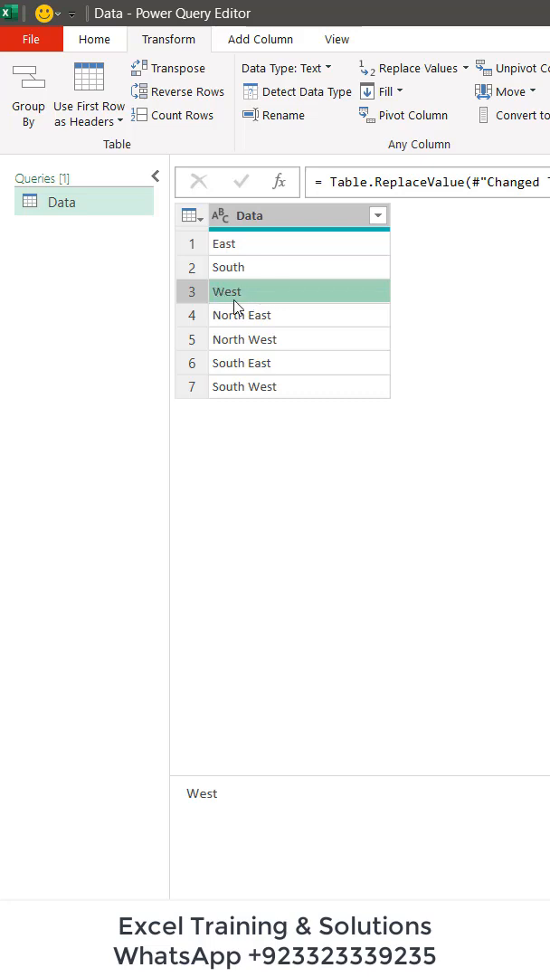
pyautogui.click(244, 339)
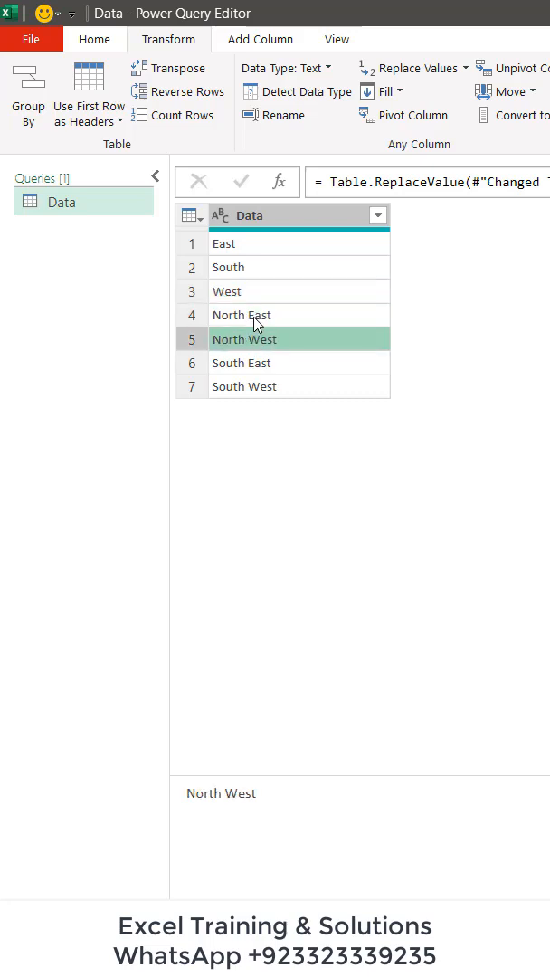
pyautogui.click(242, 314)
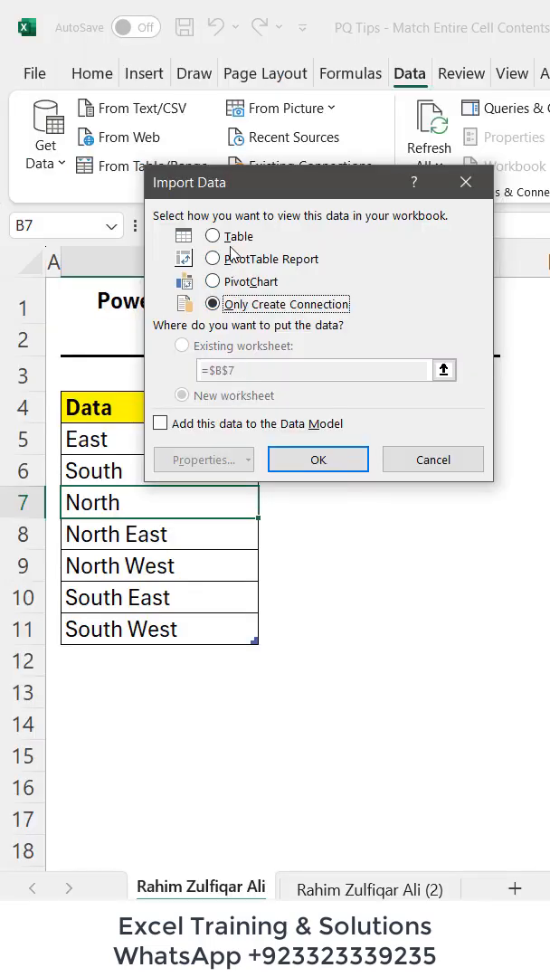
# Load the query result as a table on an existing worksheet.
pyautogui.click(211, 236)
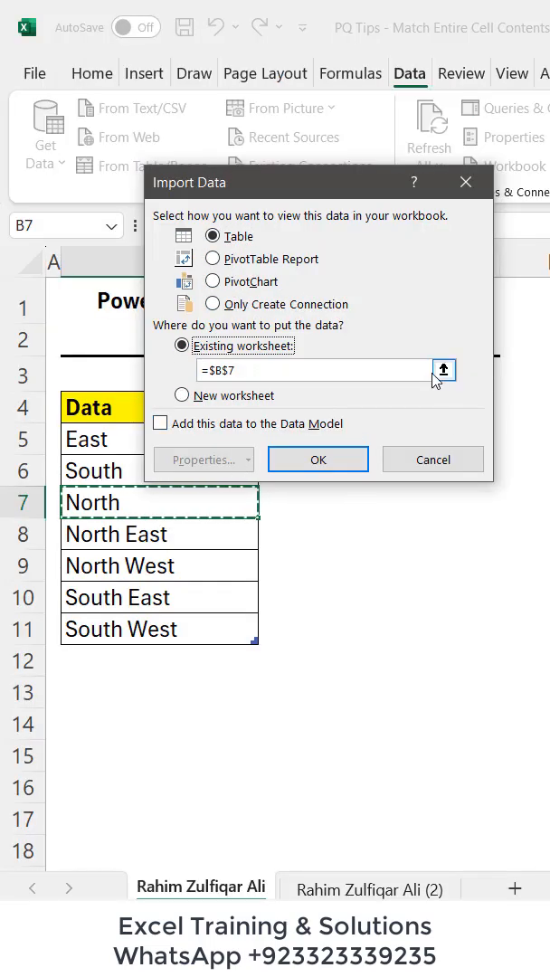
pyautogui.click(443, 370)
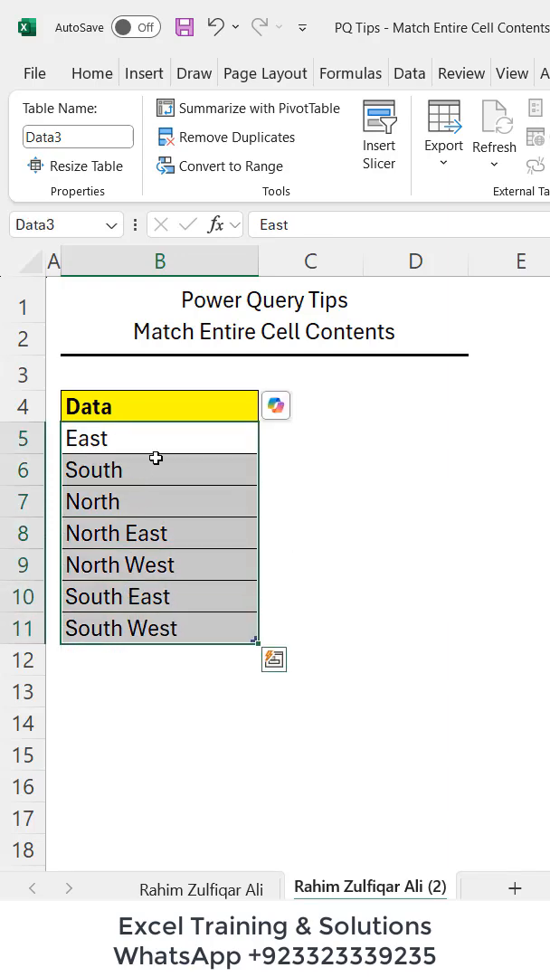
# Find and Replace North with West, matching entire cell contents, and dismiss the one-replacement confirmation.
pyautogui.press('ctrl+h')
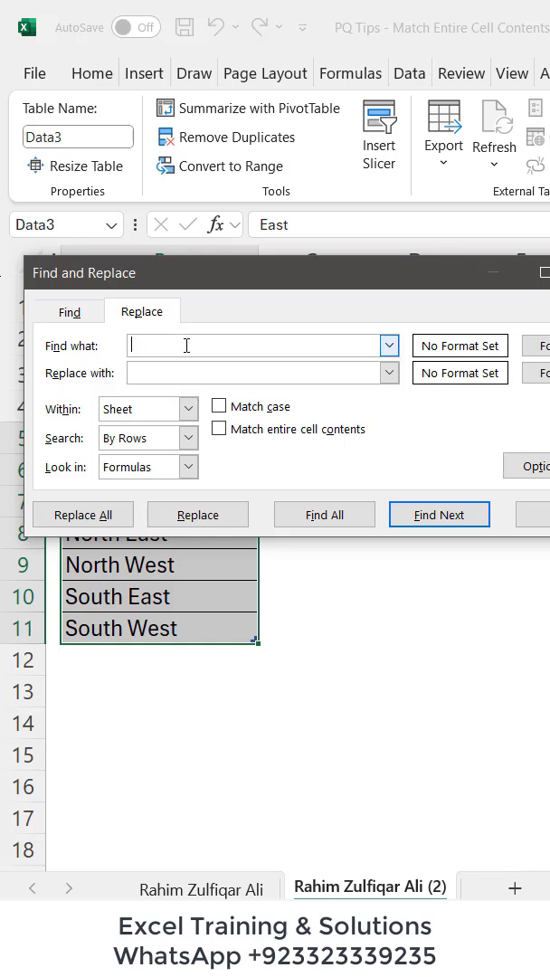
pyautogui.write('North')
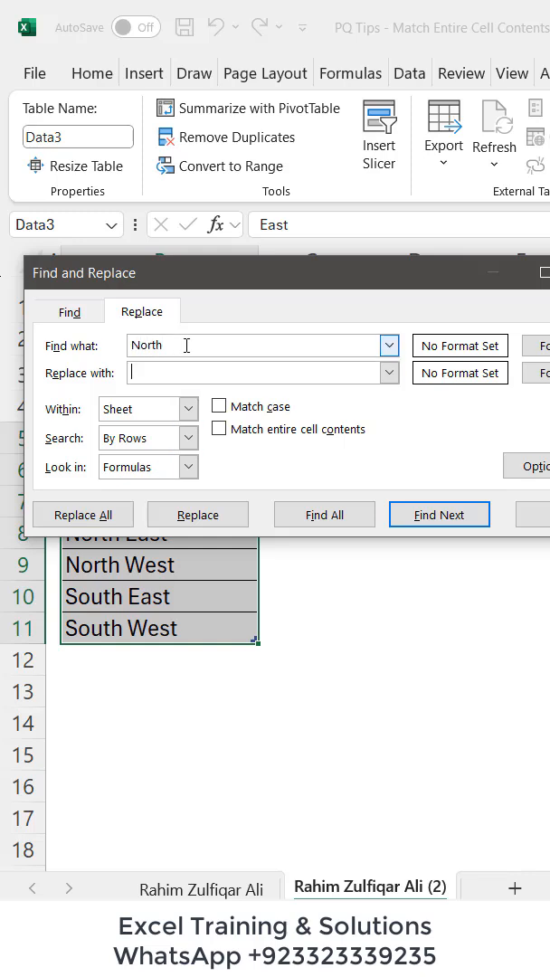
pyautogui.write('West')
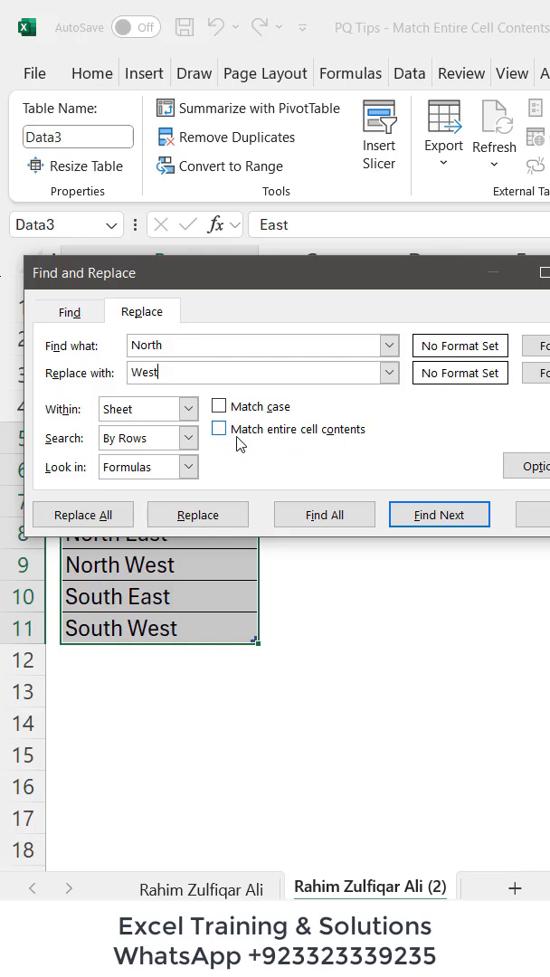
pyautogui.click(218, 428)
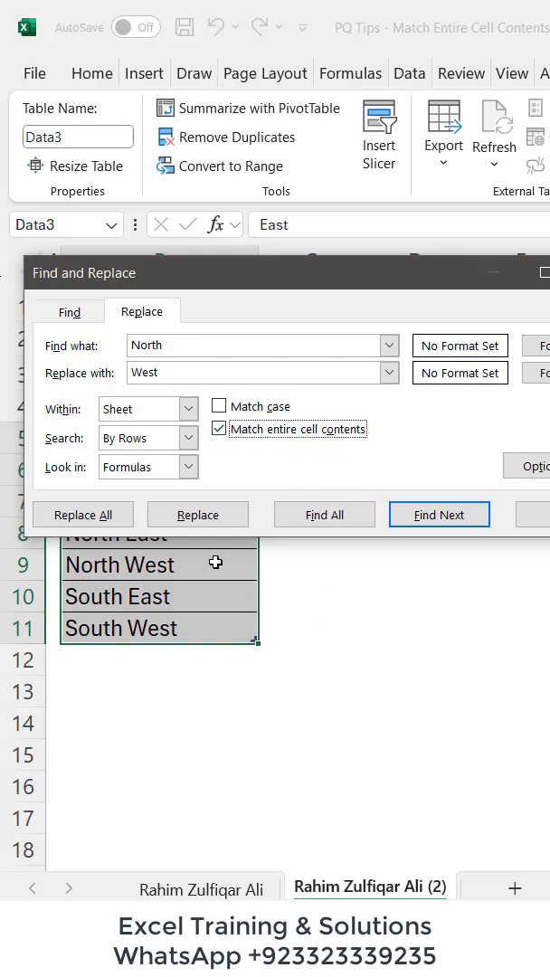
pyautogui.click(83, 514)
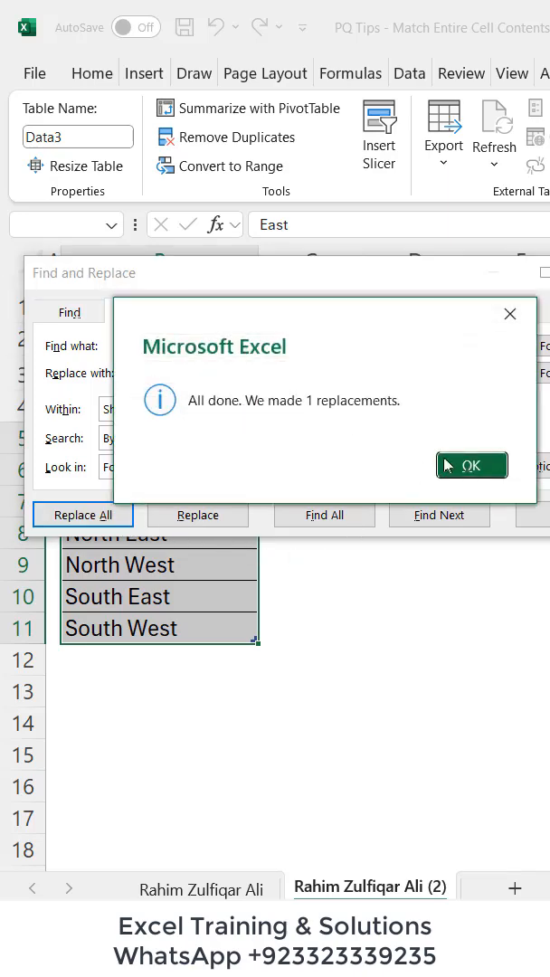
pyautogui.click(471, 465)
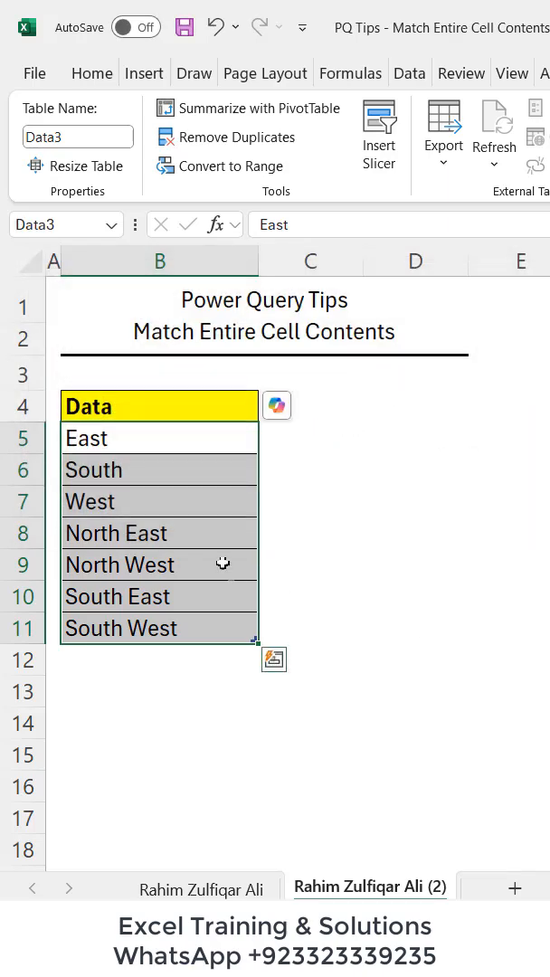